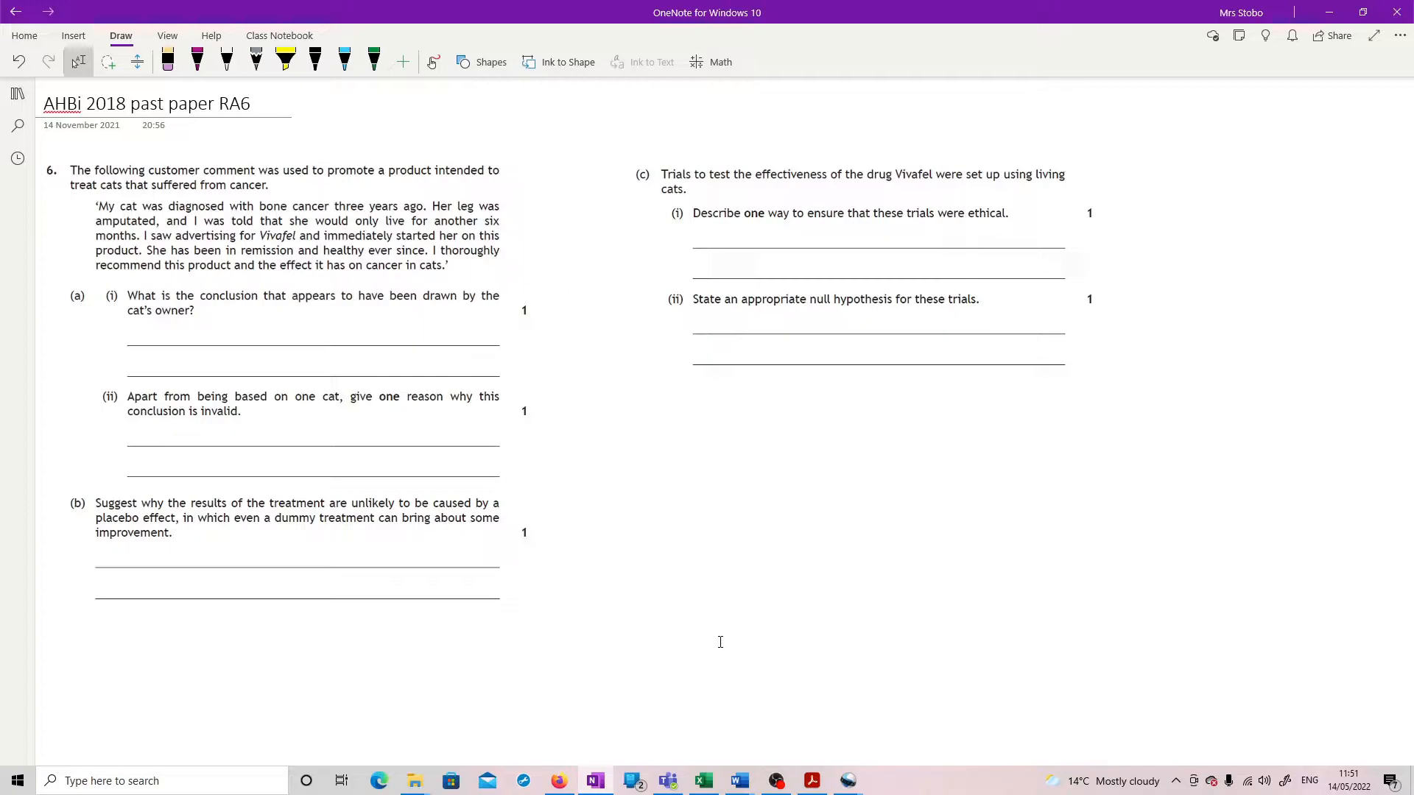
Step: Highlight the remission sentence and Vivafel in yellow, then return to the pink pen
left_click(573, 662)
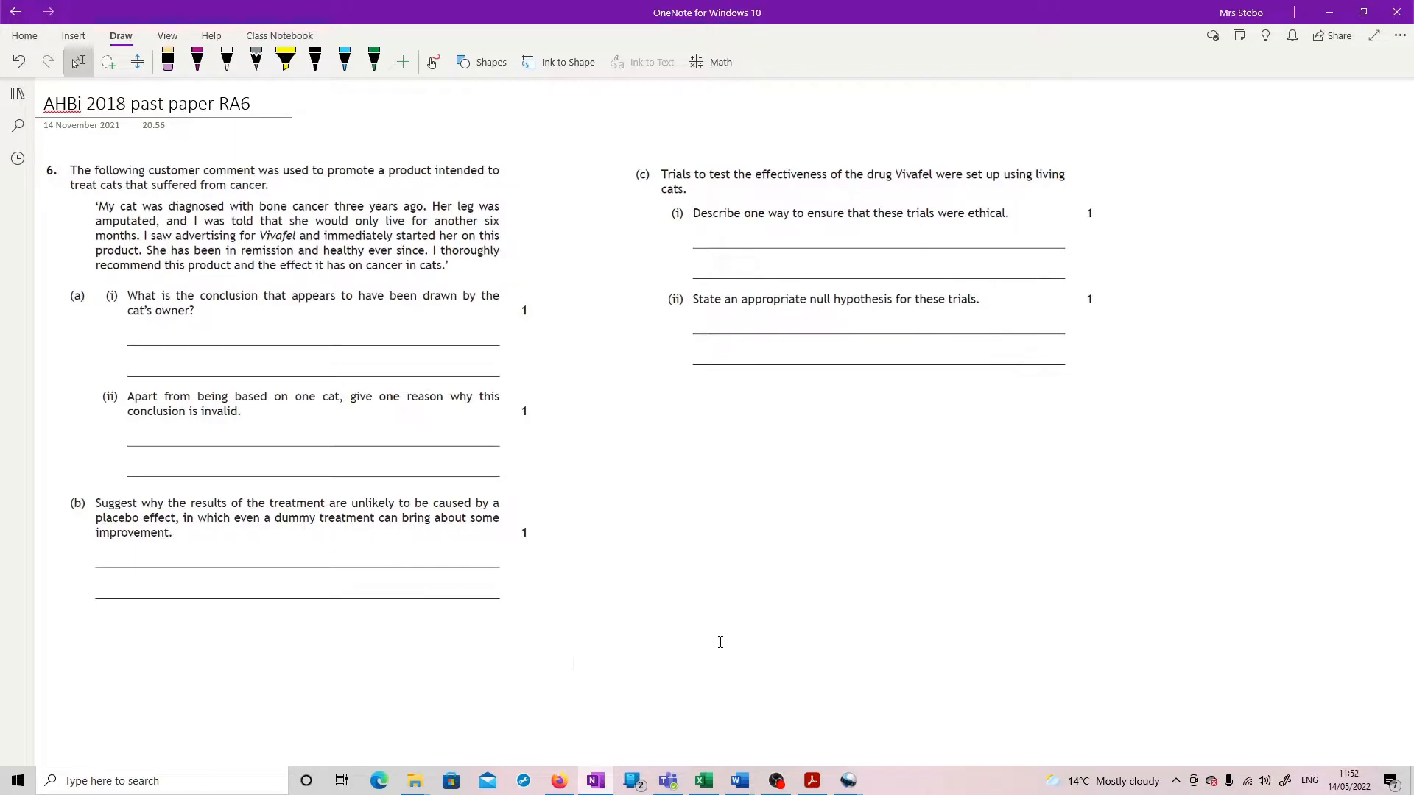
left_click(196, 62)
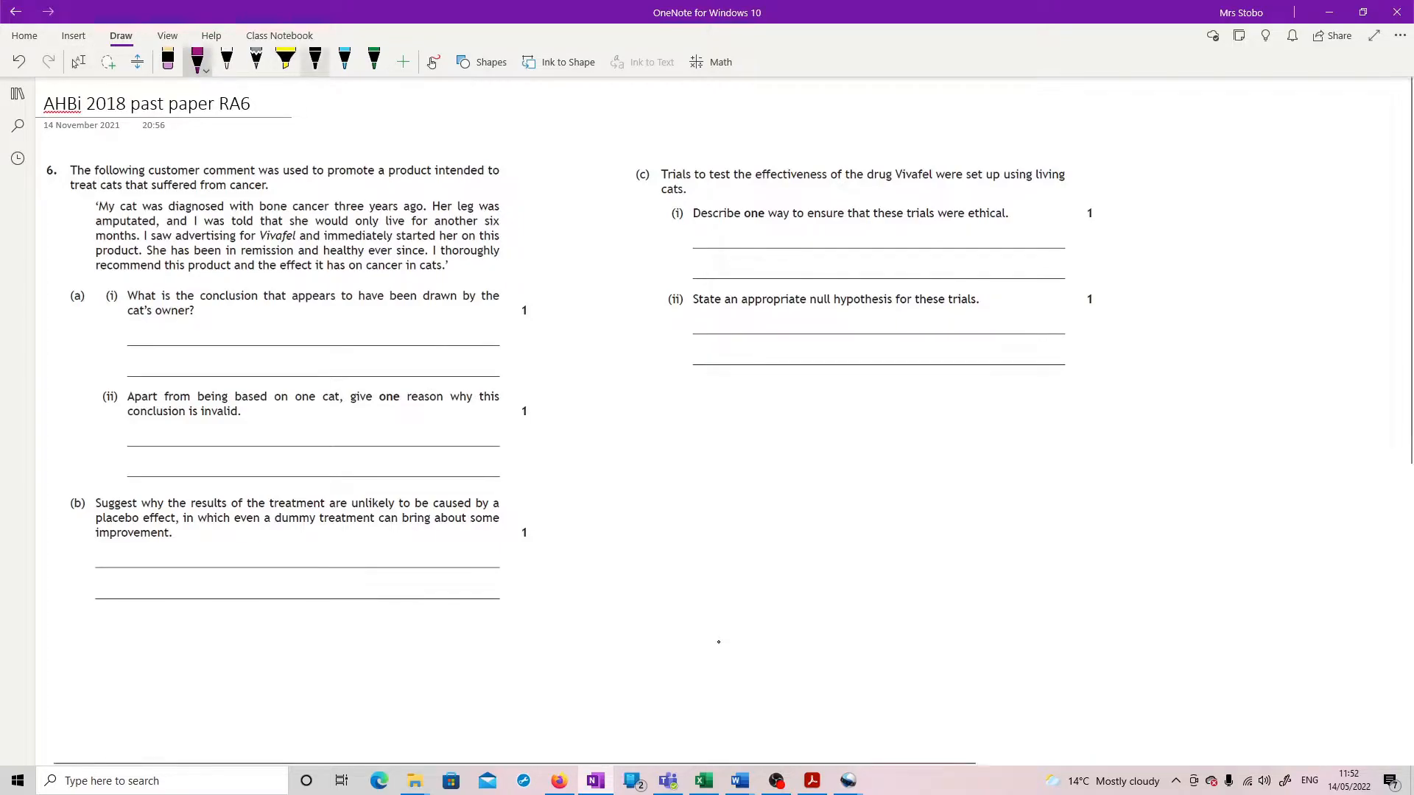
left_click(285, 57)
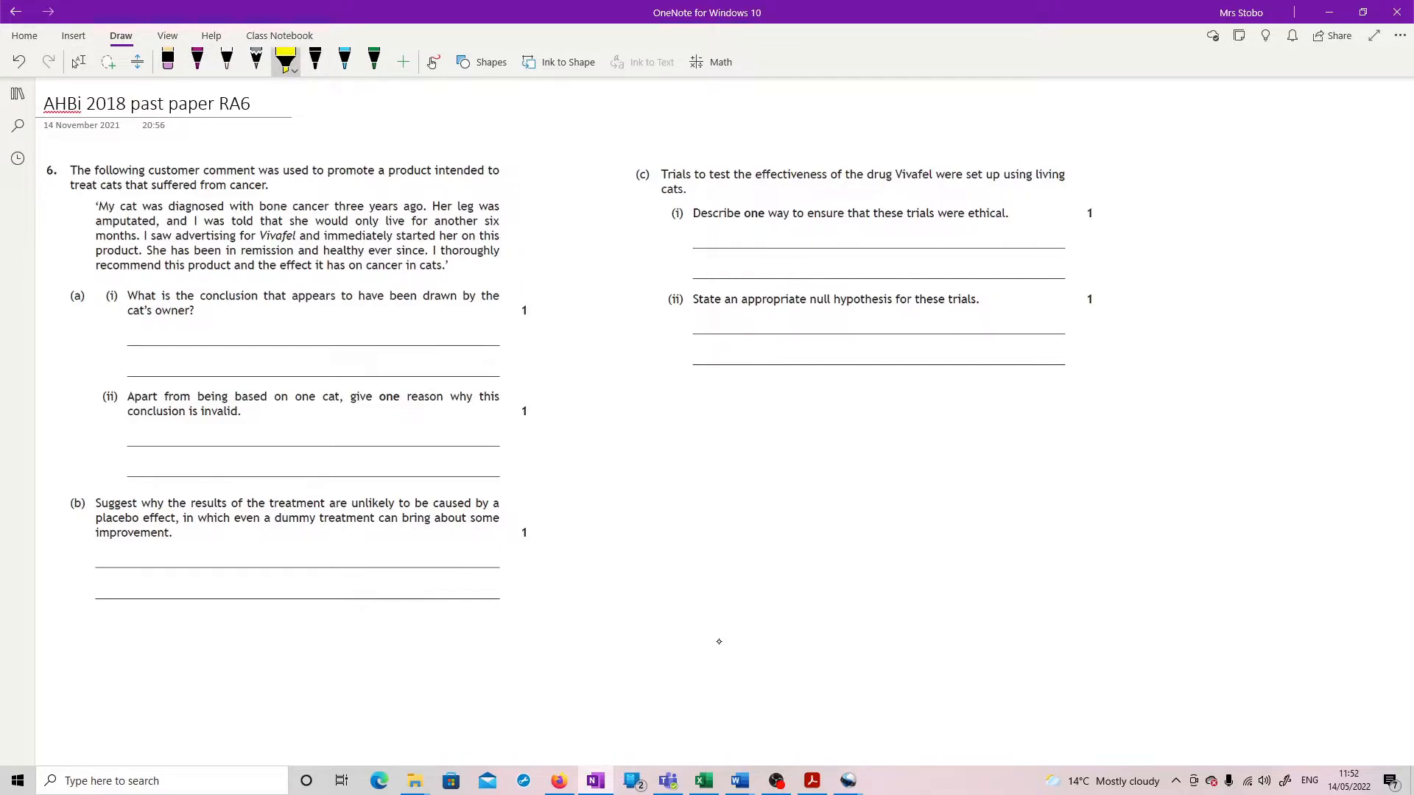
left_click_drag(146, 251, 392, 250)
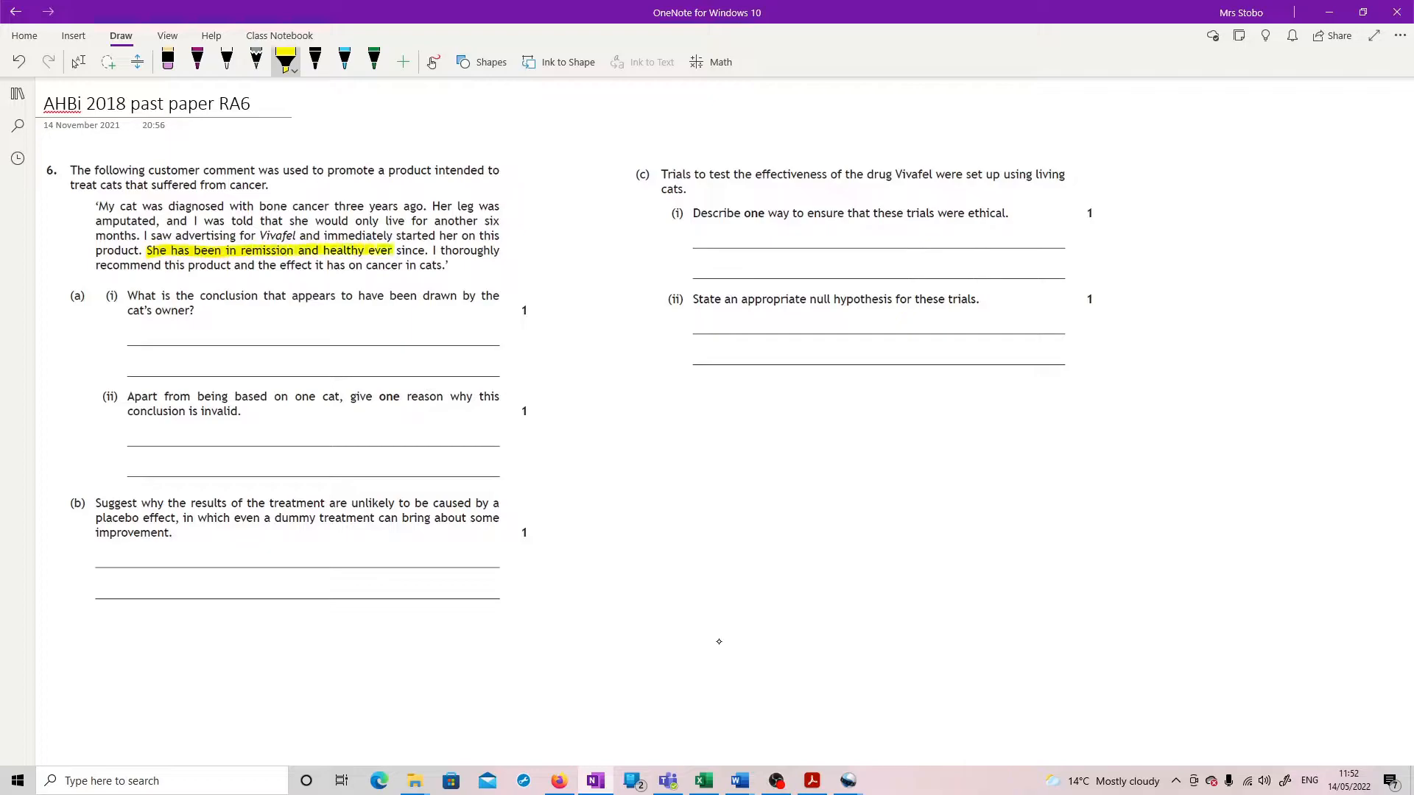
left_click_drag(392, 250, 436, 250)
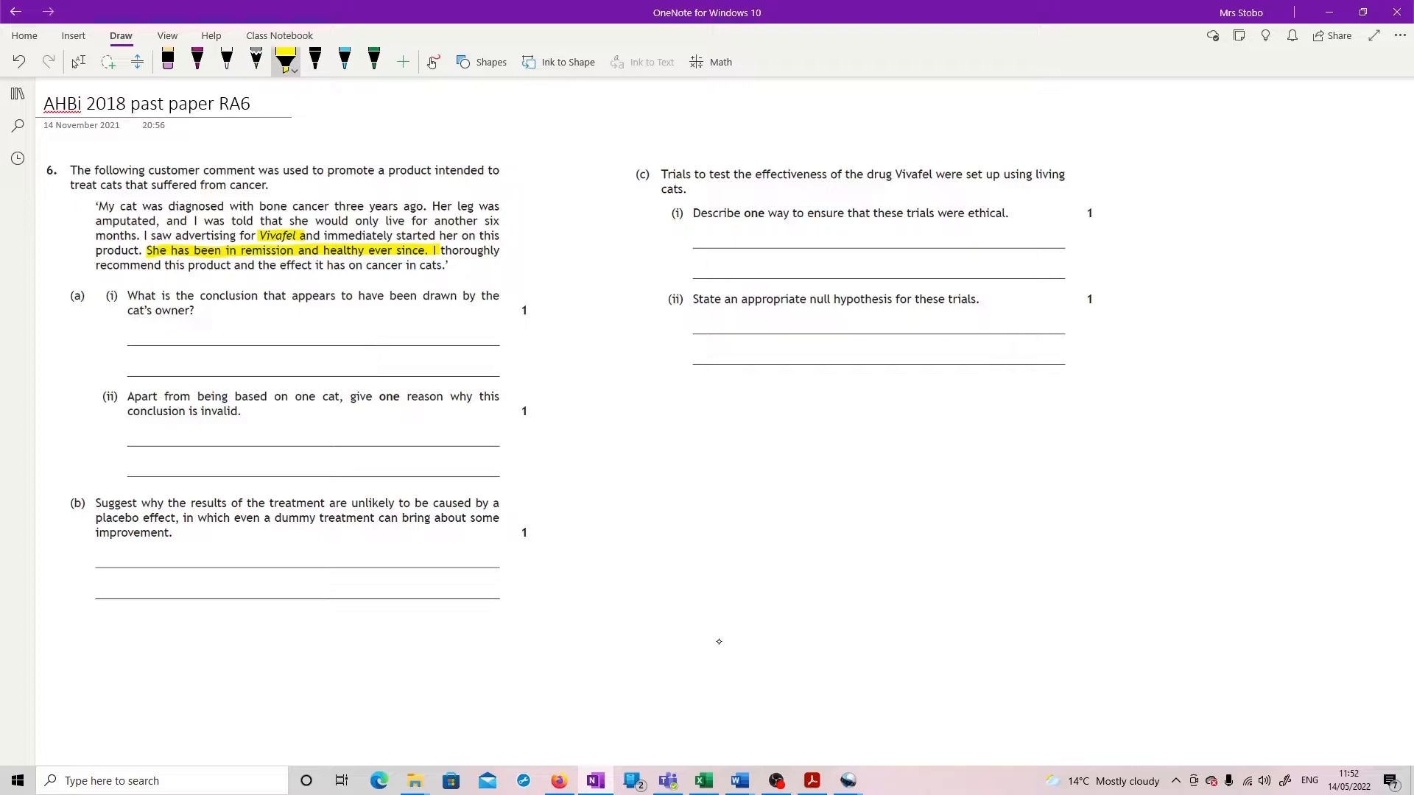
left_click(196, 59)
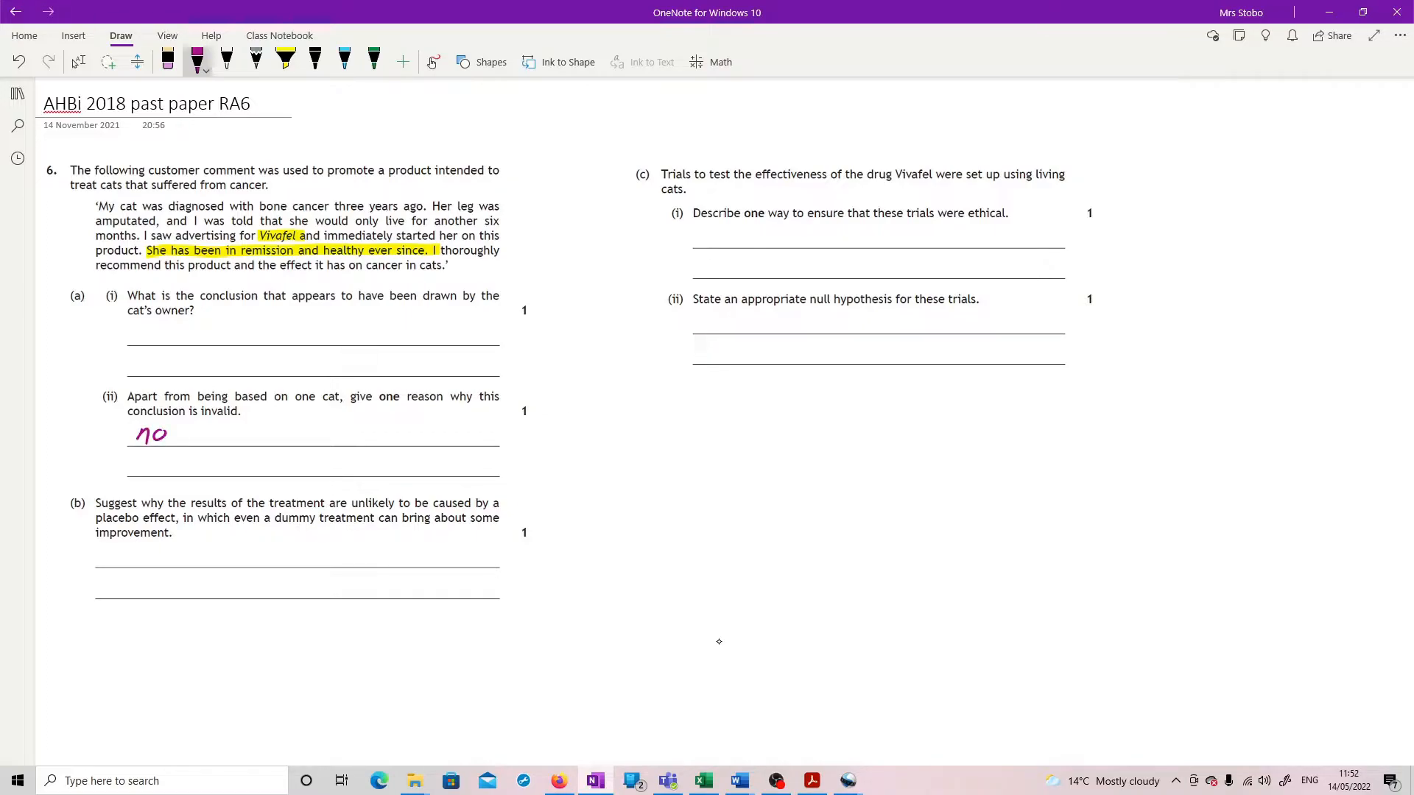
Step: Handwrite 'no comparison with cats without Vivafel' in pink on the (a)(ii) answer lines
left_click_drag(176, 442, 248, 442)
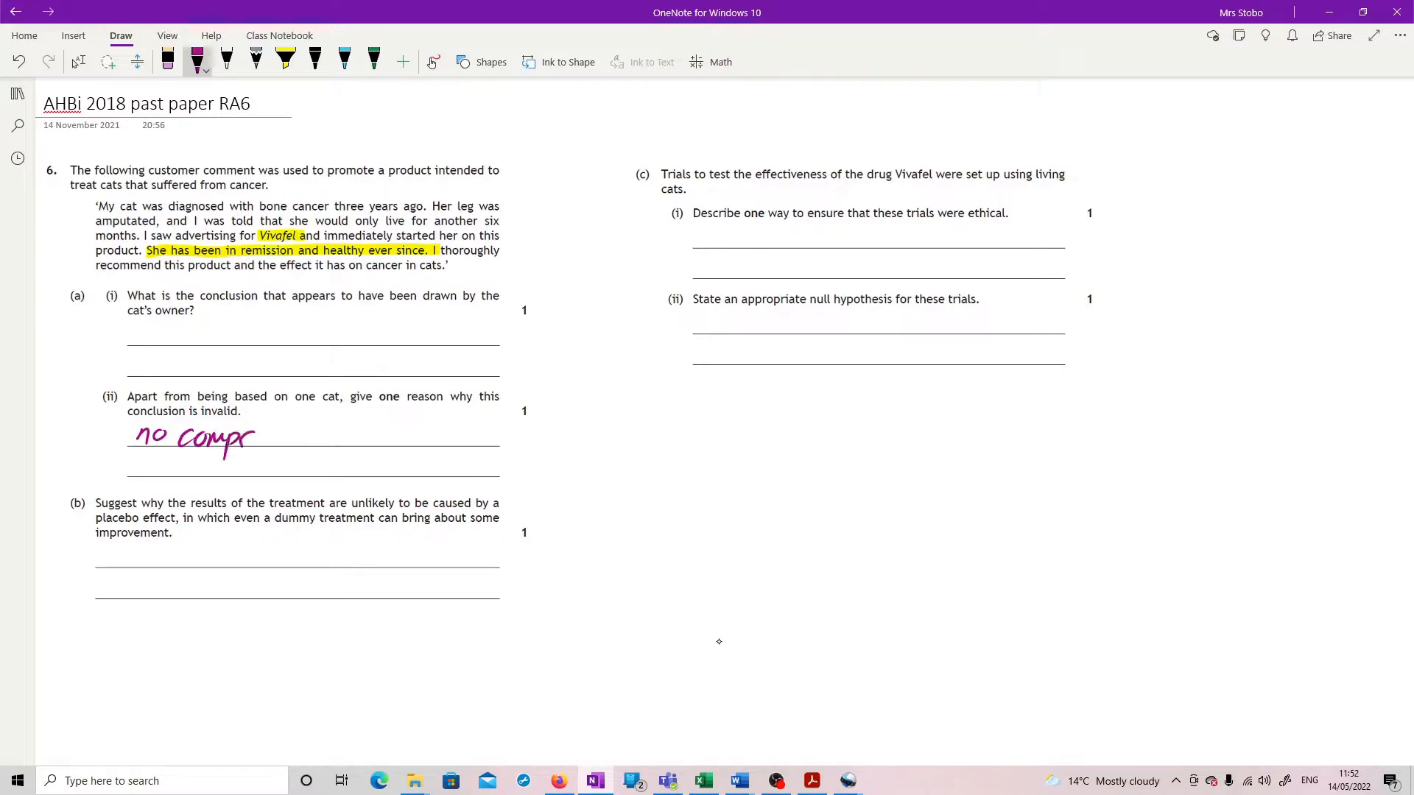
left_click_drag(256, 438, 352, 439)
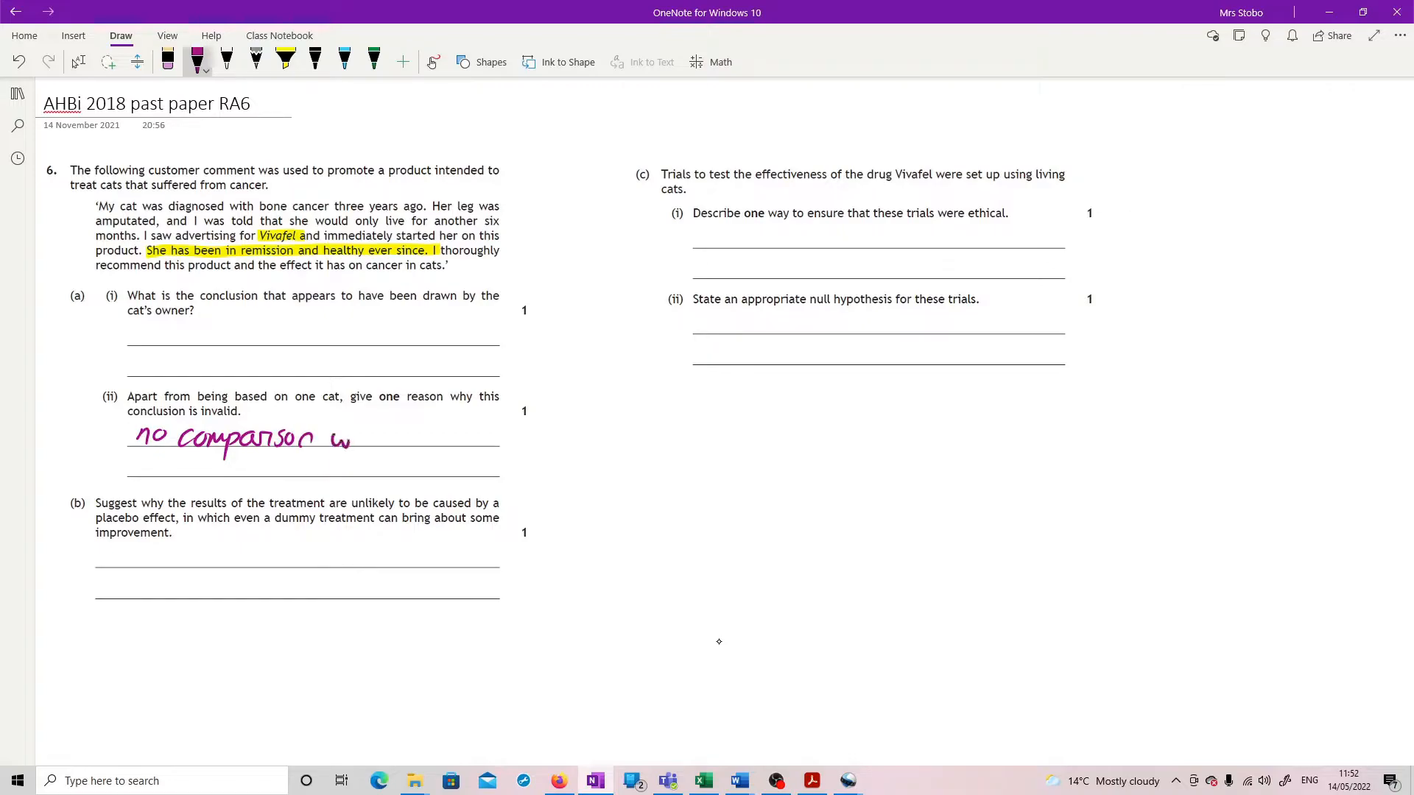
left_click_drag(352, 438, 429, 439)
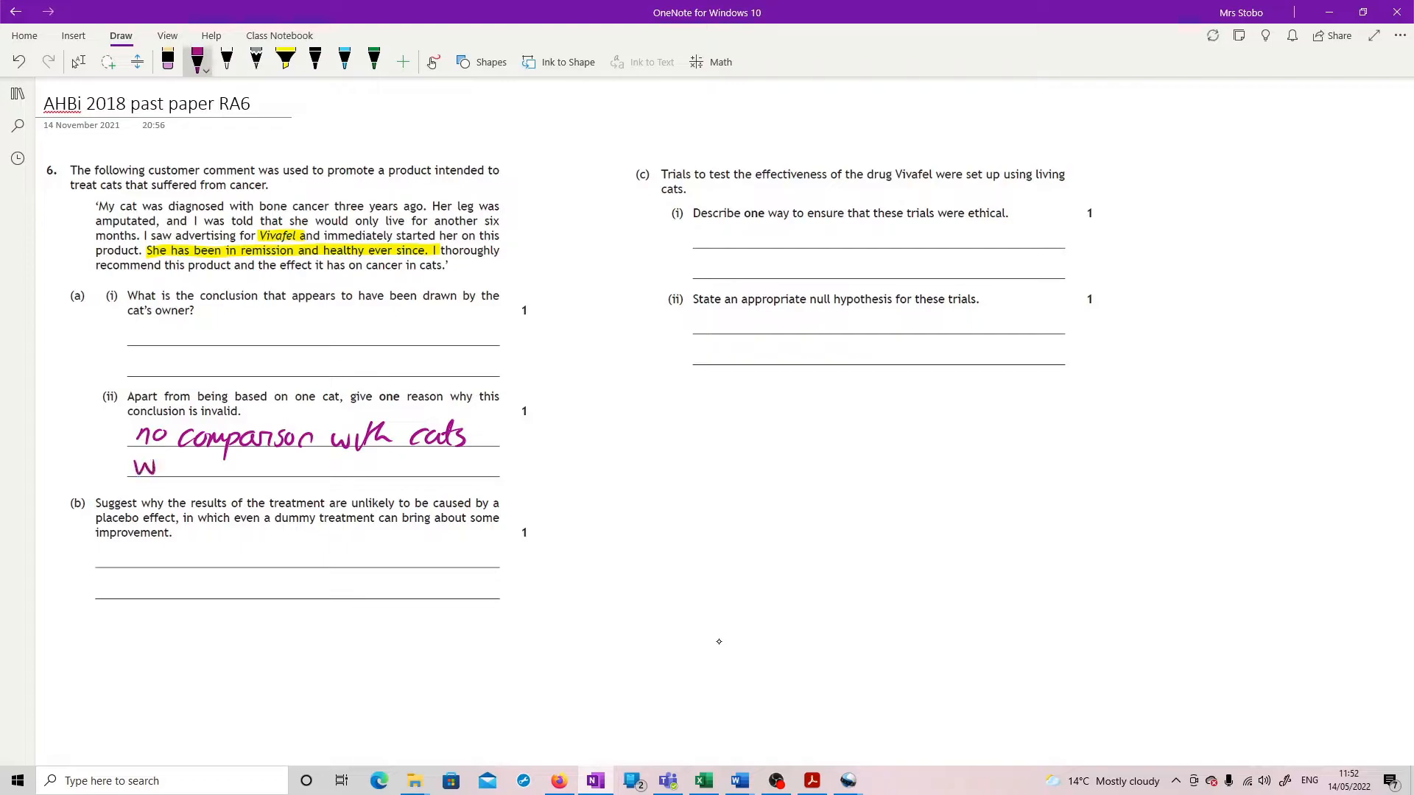
left_click_drag(140, 464, 230, 467)
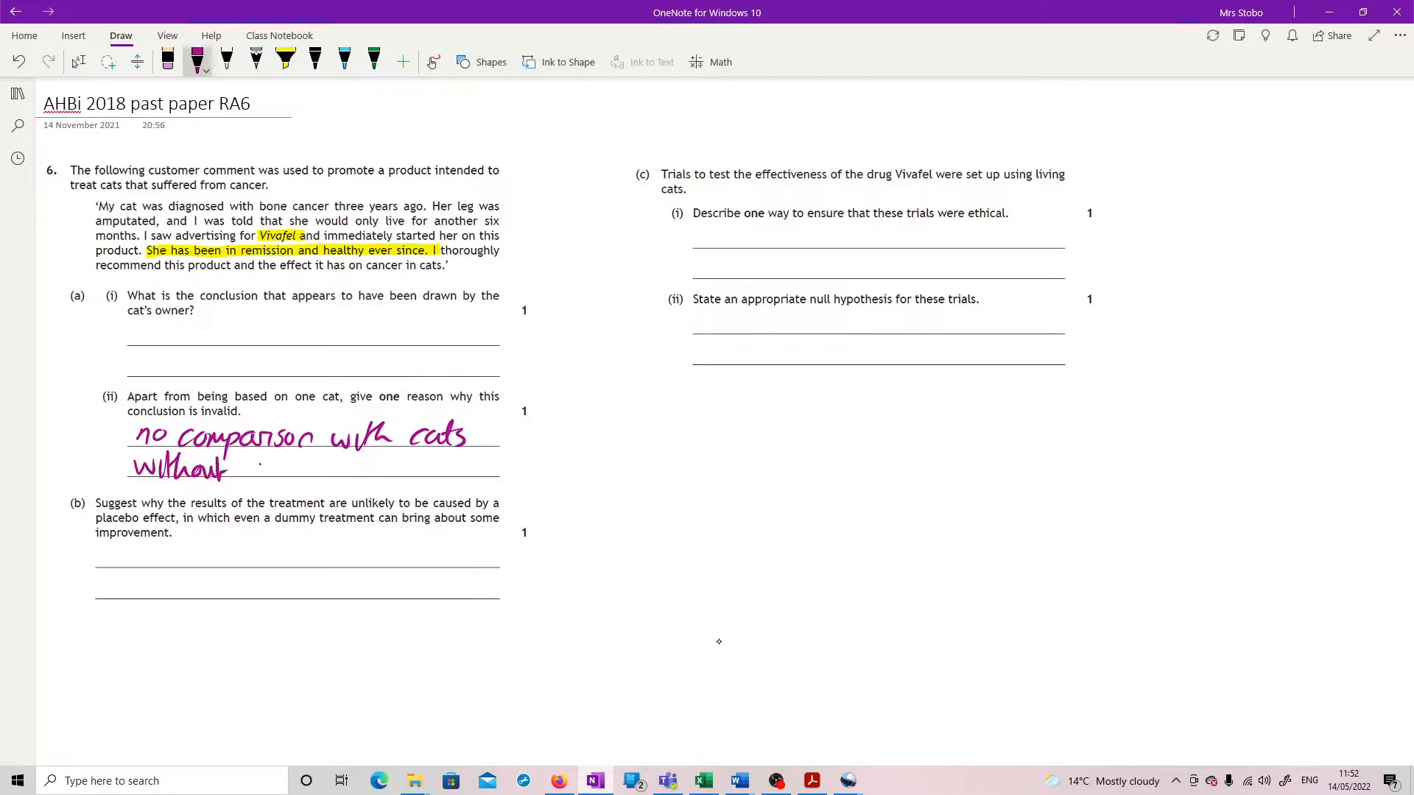
left_click_drag(256, 468, 348, 468)
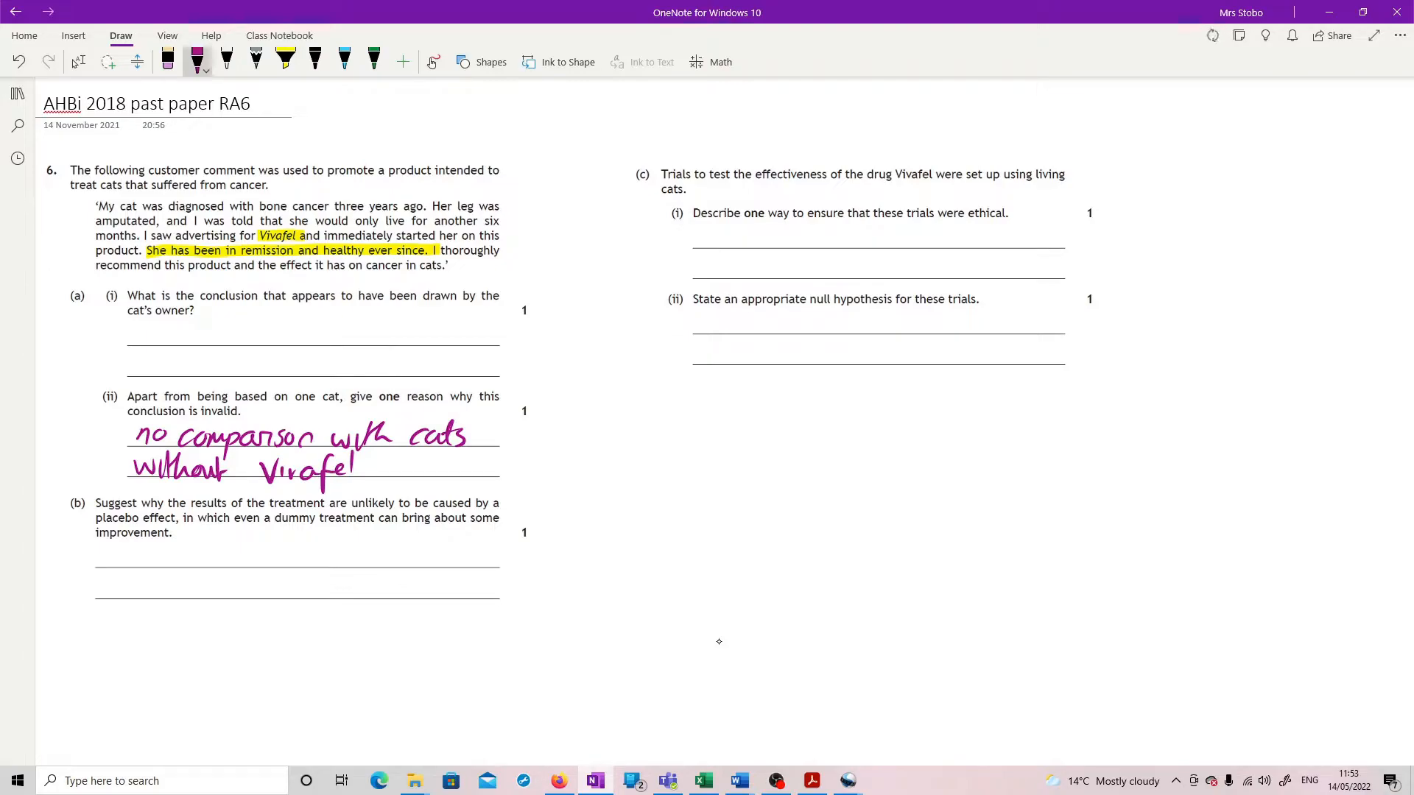
Step: Write the first line of the part (b) answer, scribbling out two misspelled words
left_click_drag(103, 552, 147, 553)
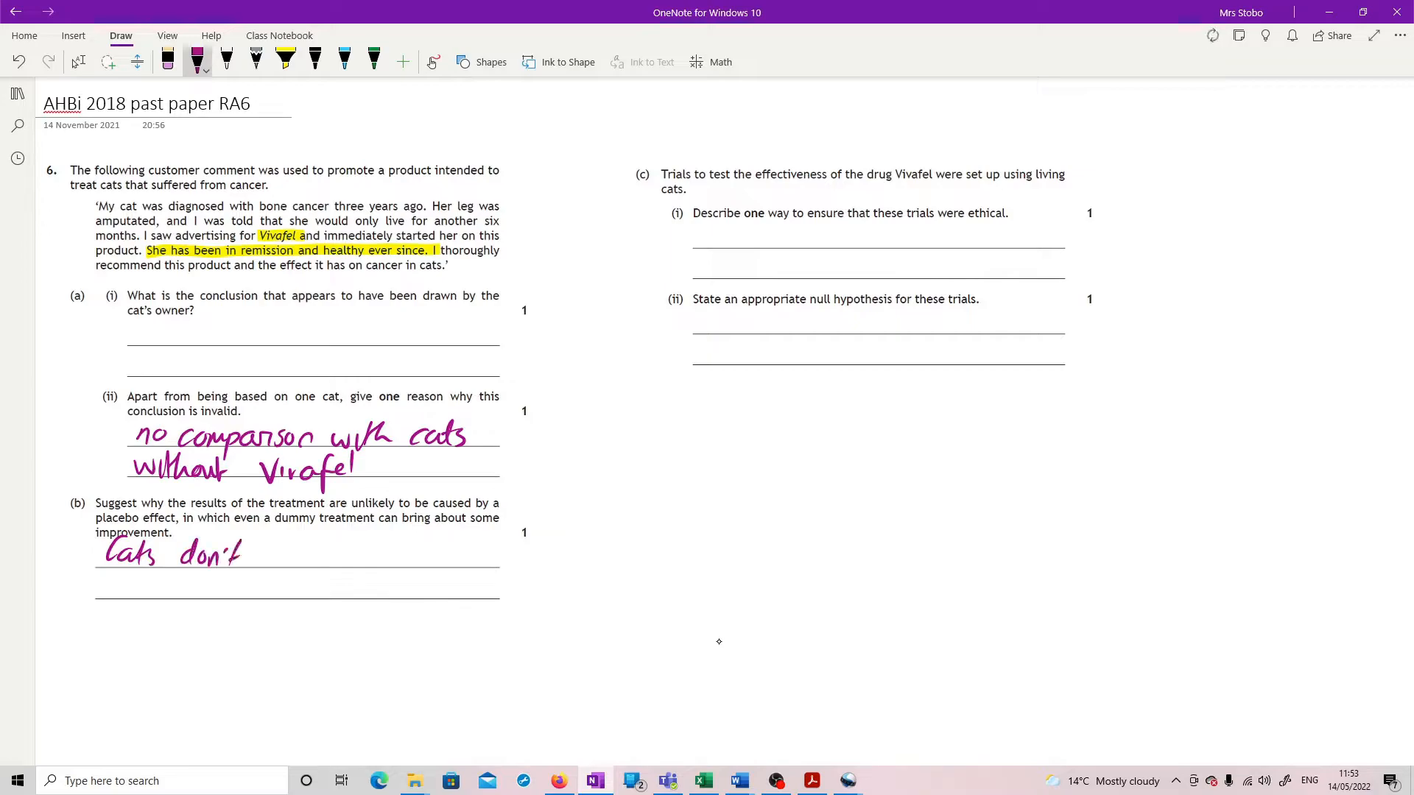
left_click_drag(252, 555, 320, 555)
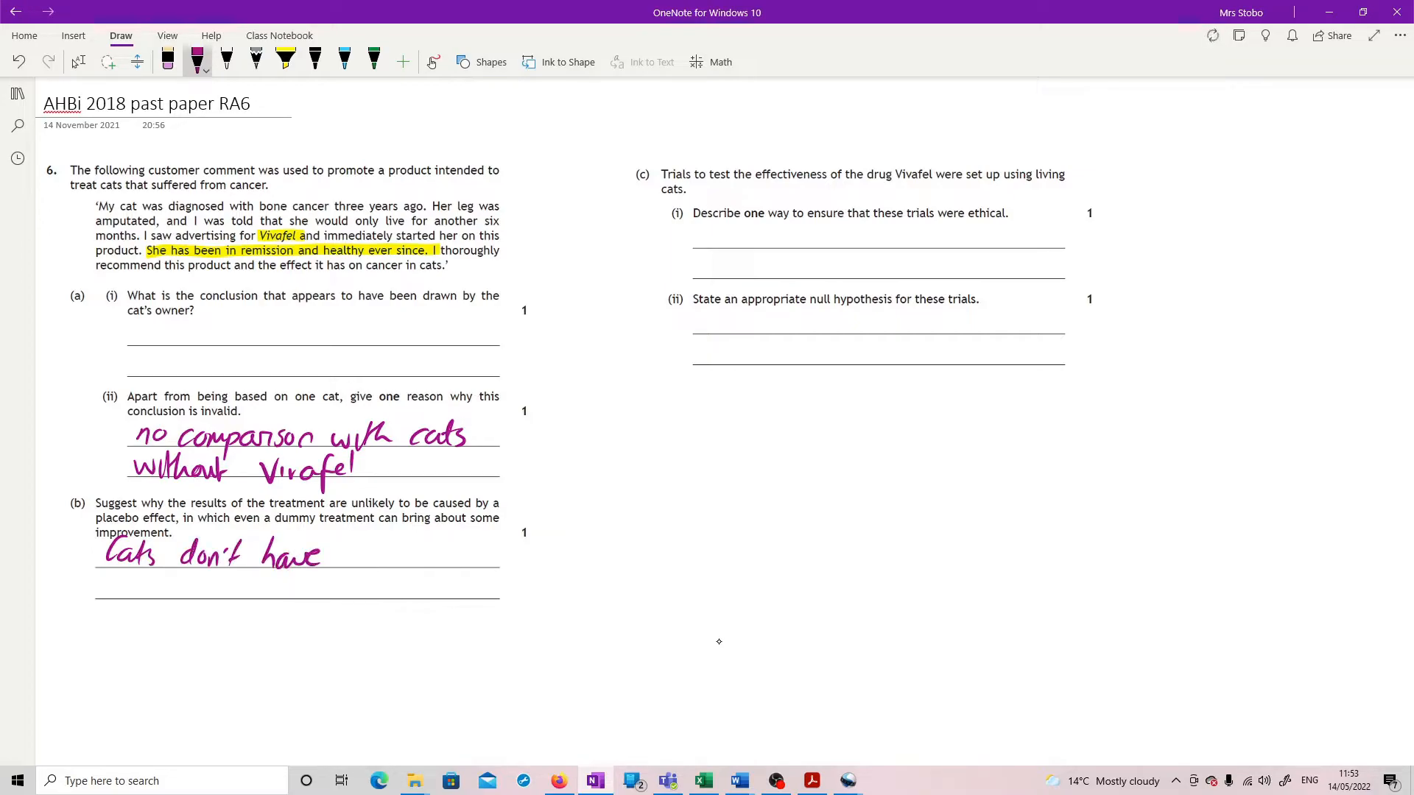
left_click_drag(339, 564, 391, 564)
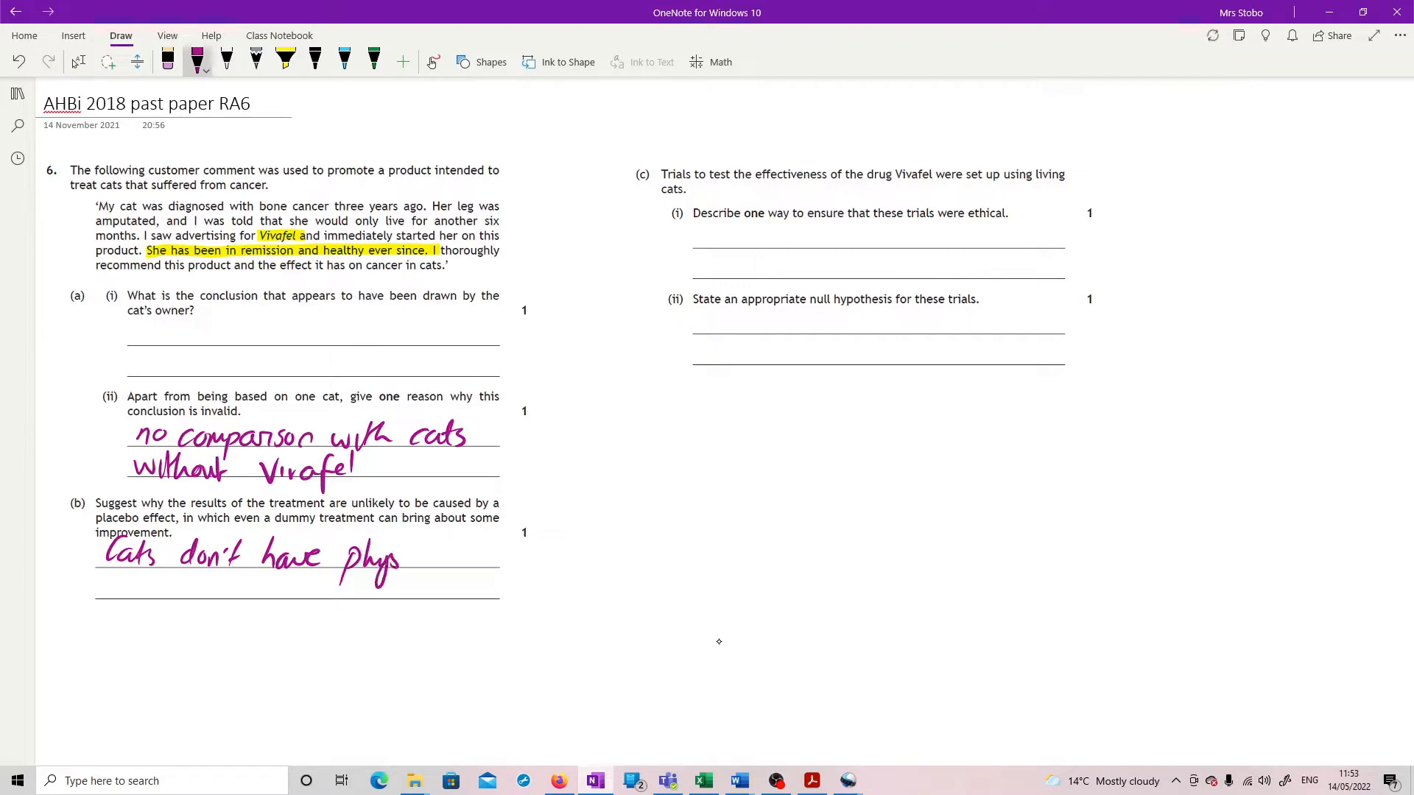
left_click_drag(339, 569, 378, 550)
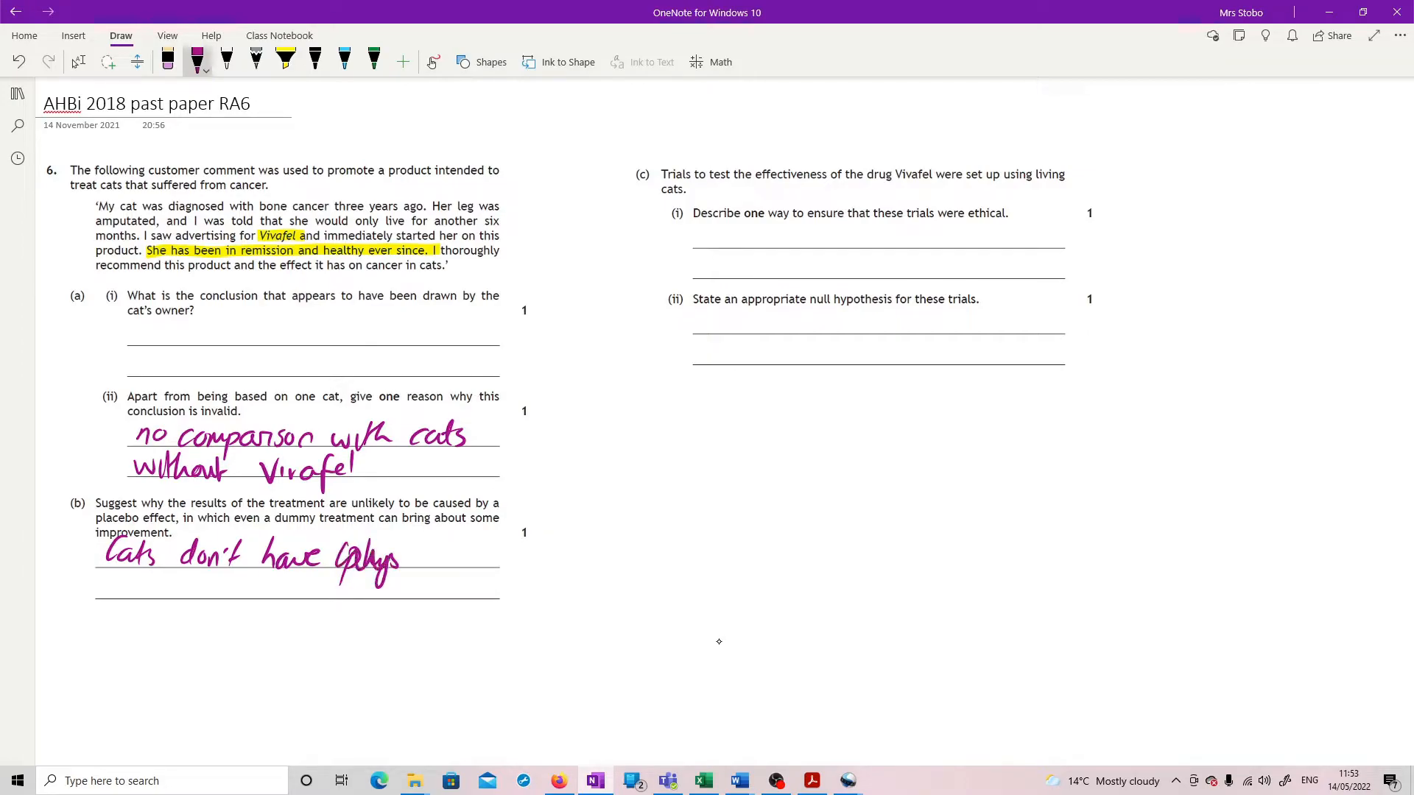
left_click_drag(415, 560, 459, 564)
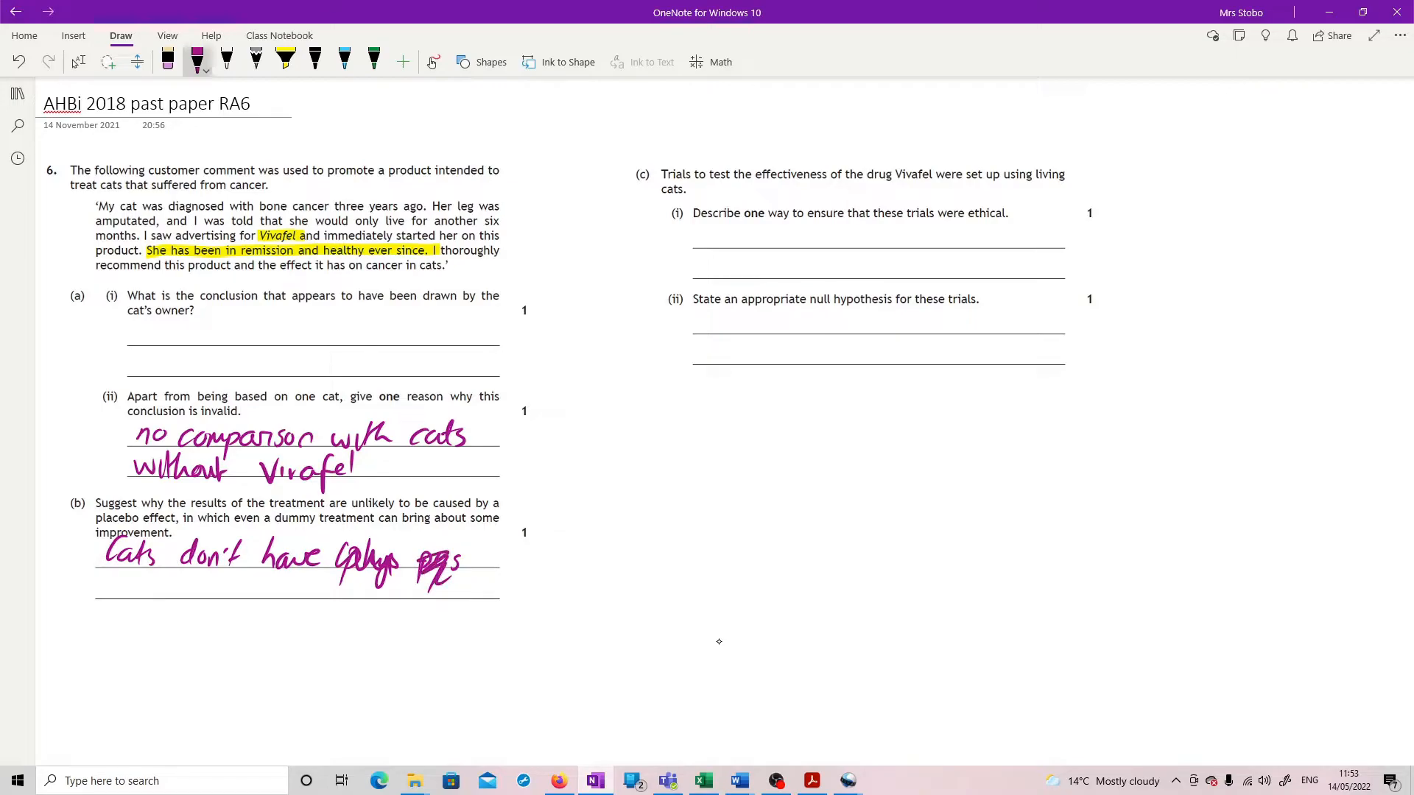
Step: Finish part (b) with 'psychological understanding of placebo', rewriting placebo, and mark three Rs by part (c)
left_click_drag(99, 586, 190, 595)
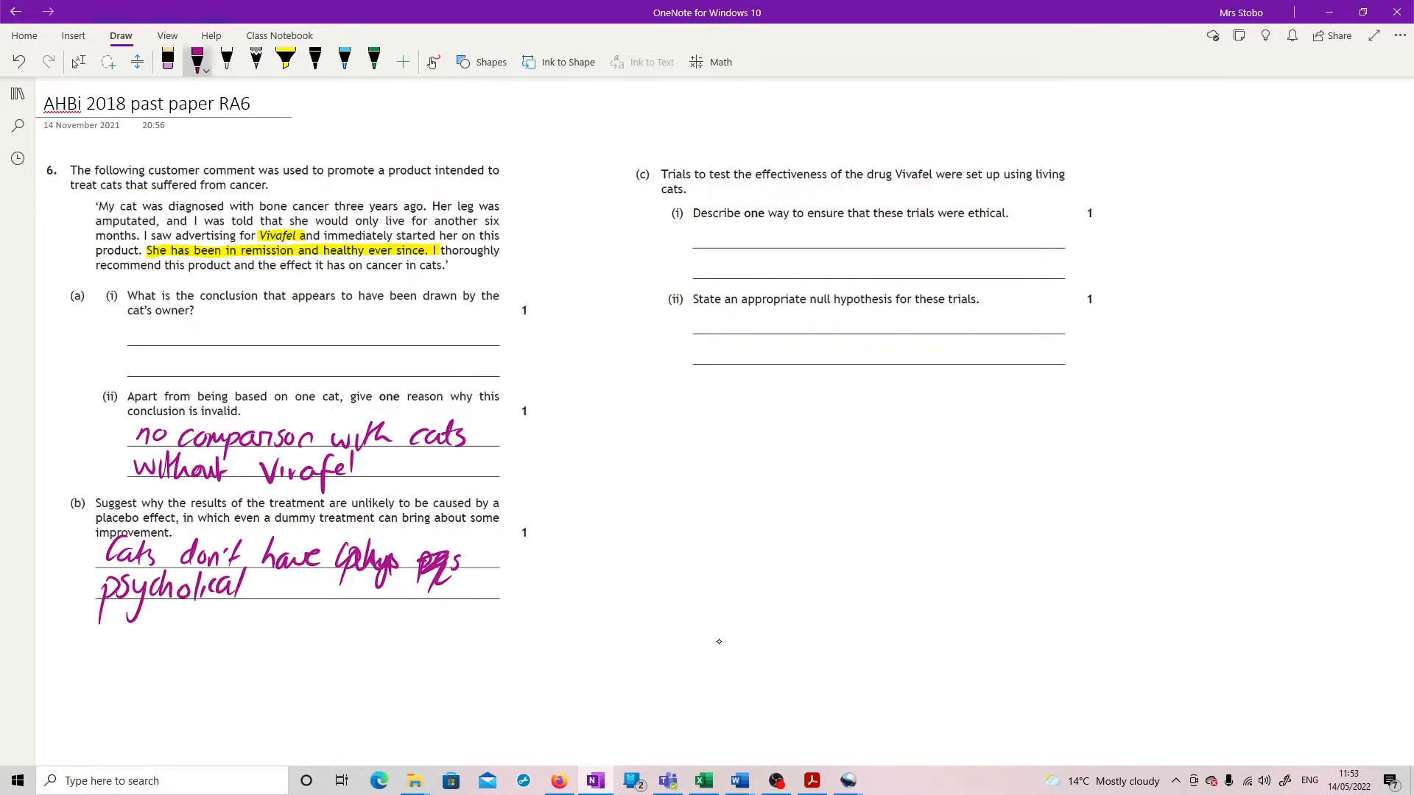
left_click_drag(242, 586, 361, 586)
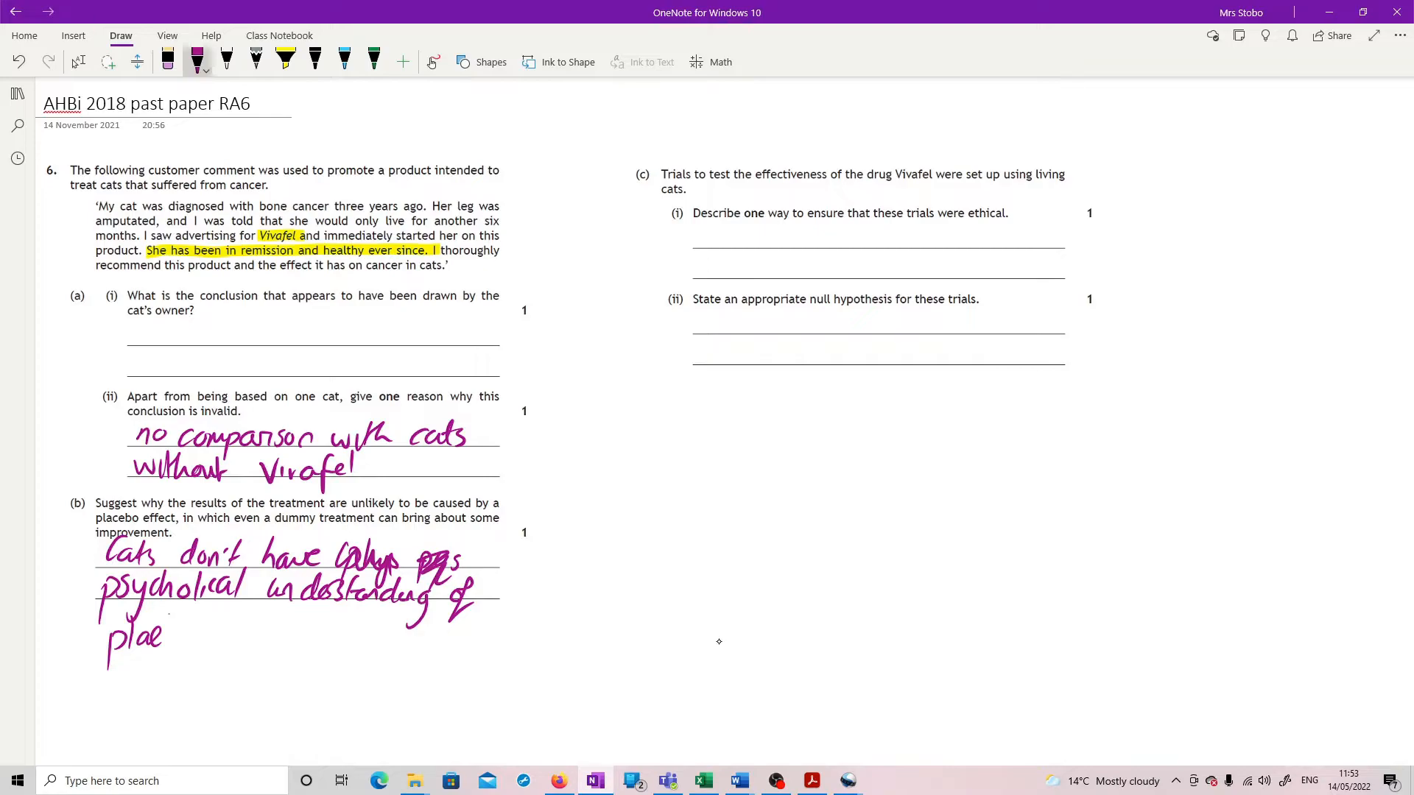
left_click_drag(103, 641, 158, 631)
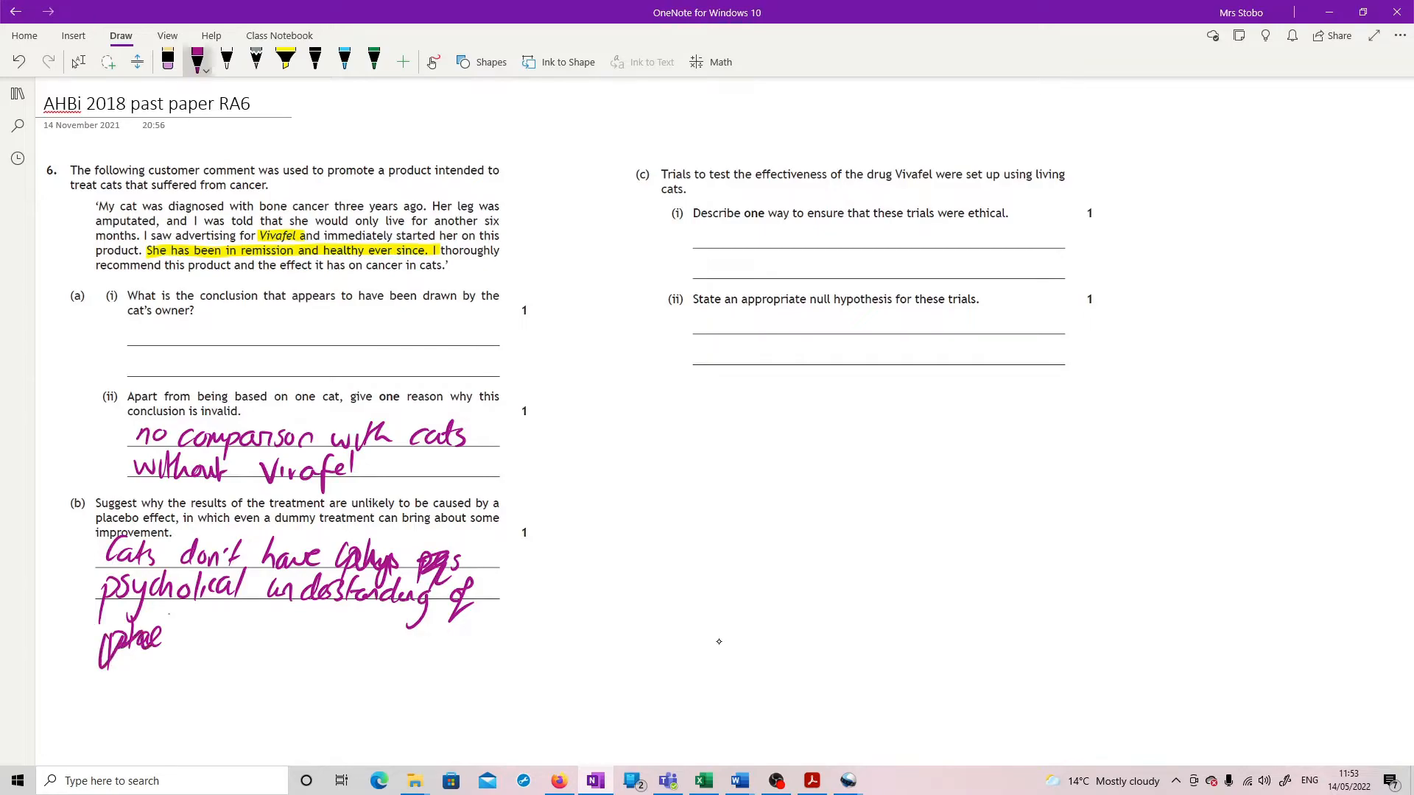
left_click_drag(179, 636, 221, 627)
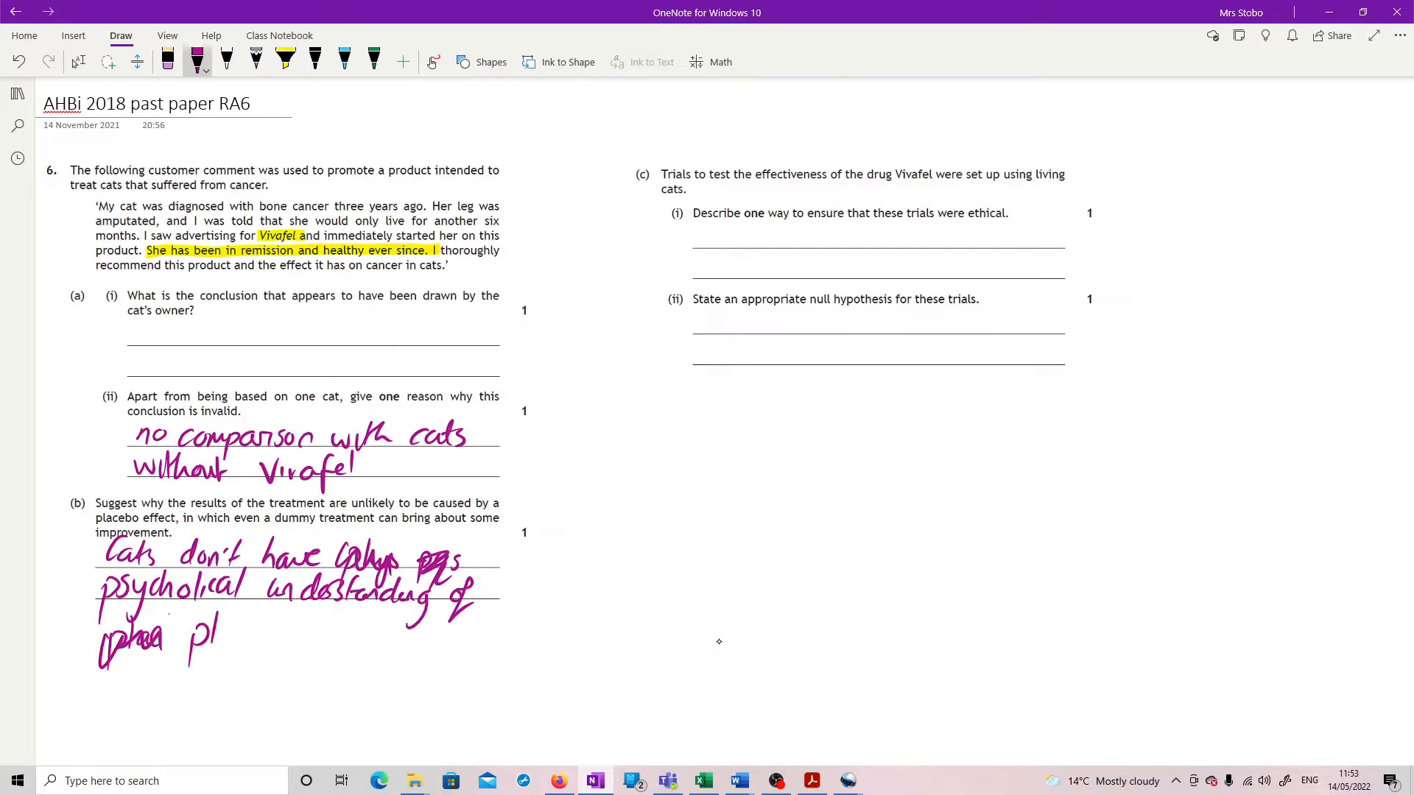
left_click_drag(190, 632, 289, 632)
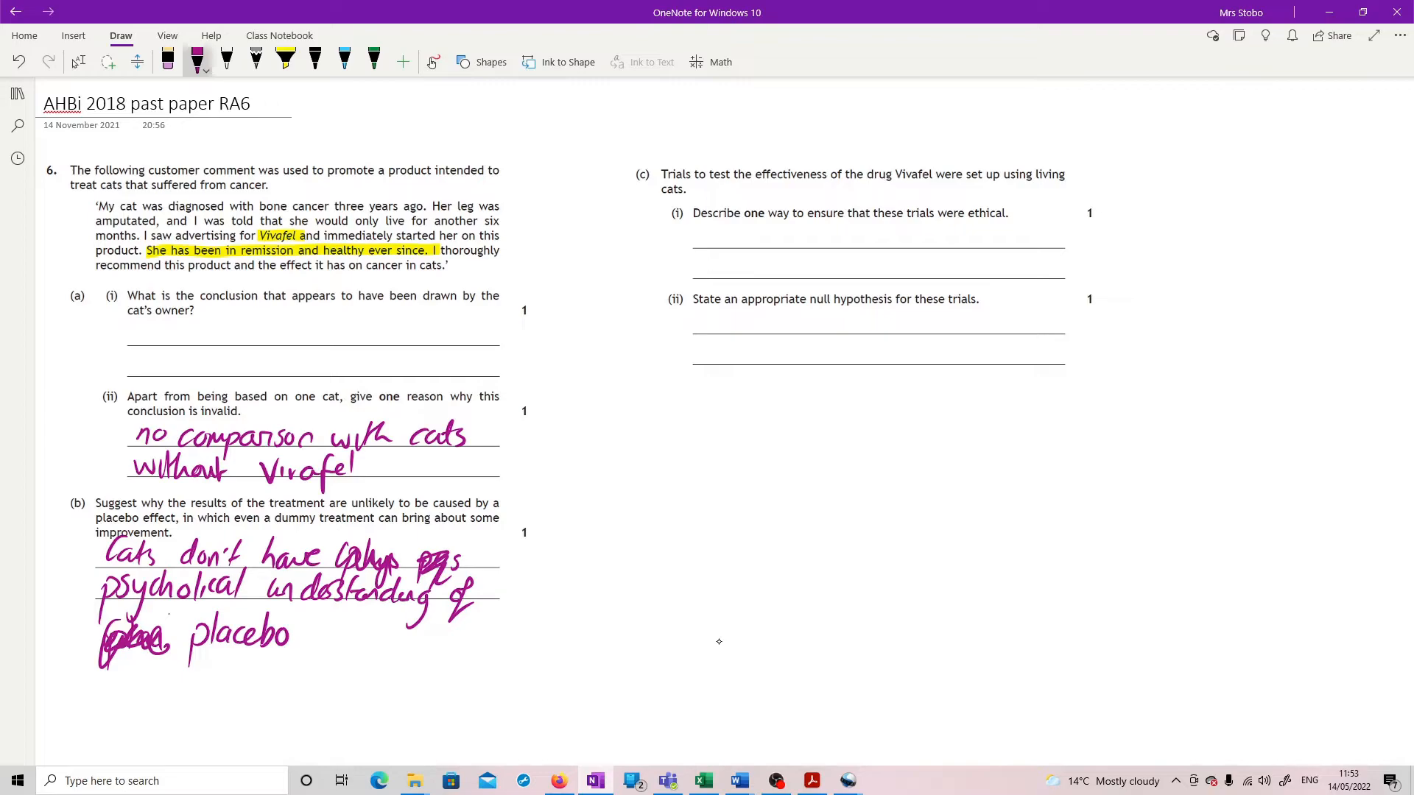
left_click_drag(1154, 195, 1138, 166)
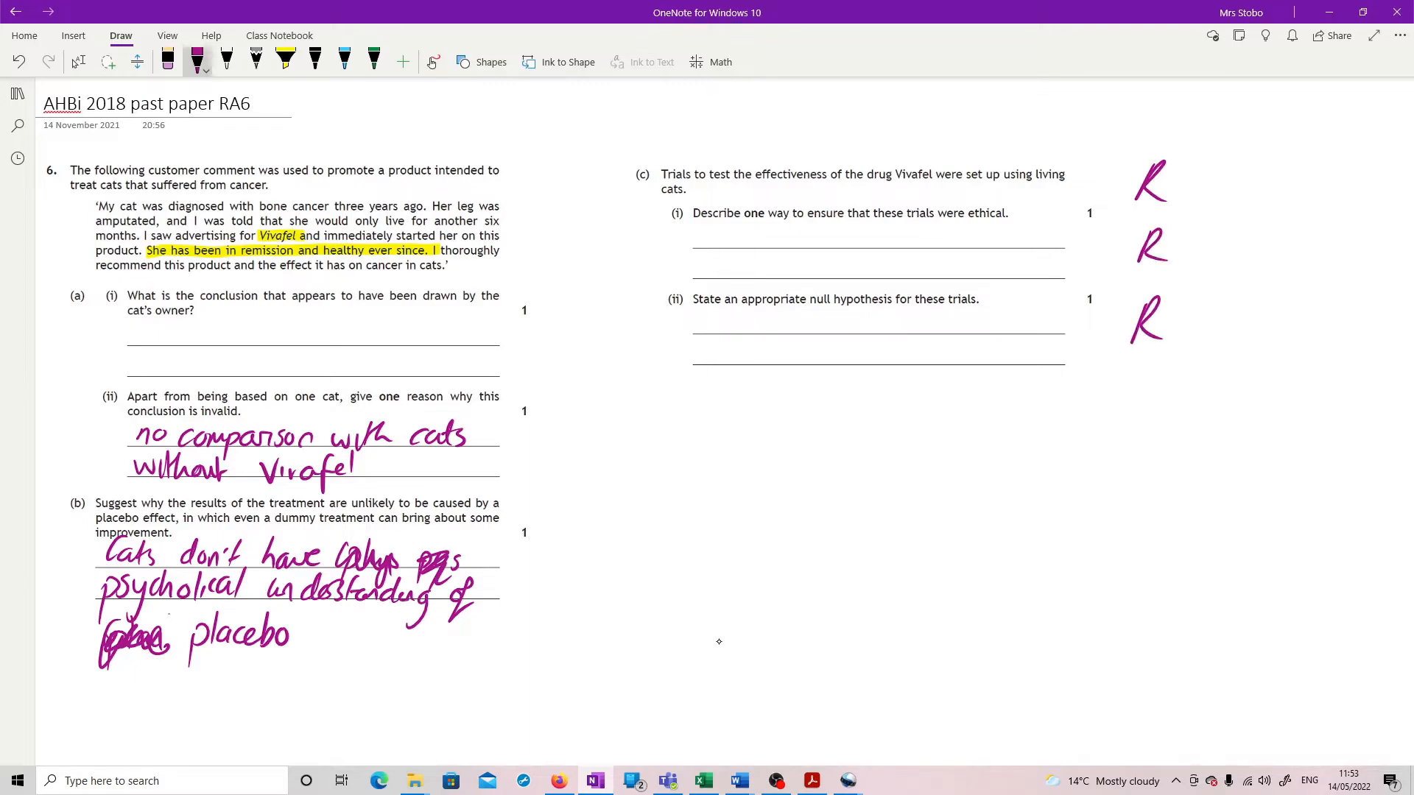
Step: Expand the Rs beside part (c) into a crossed-out word, Refine and Reduce
left_click_drag(1158, 185, 1185, 190)
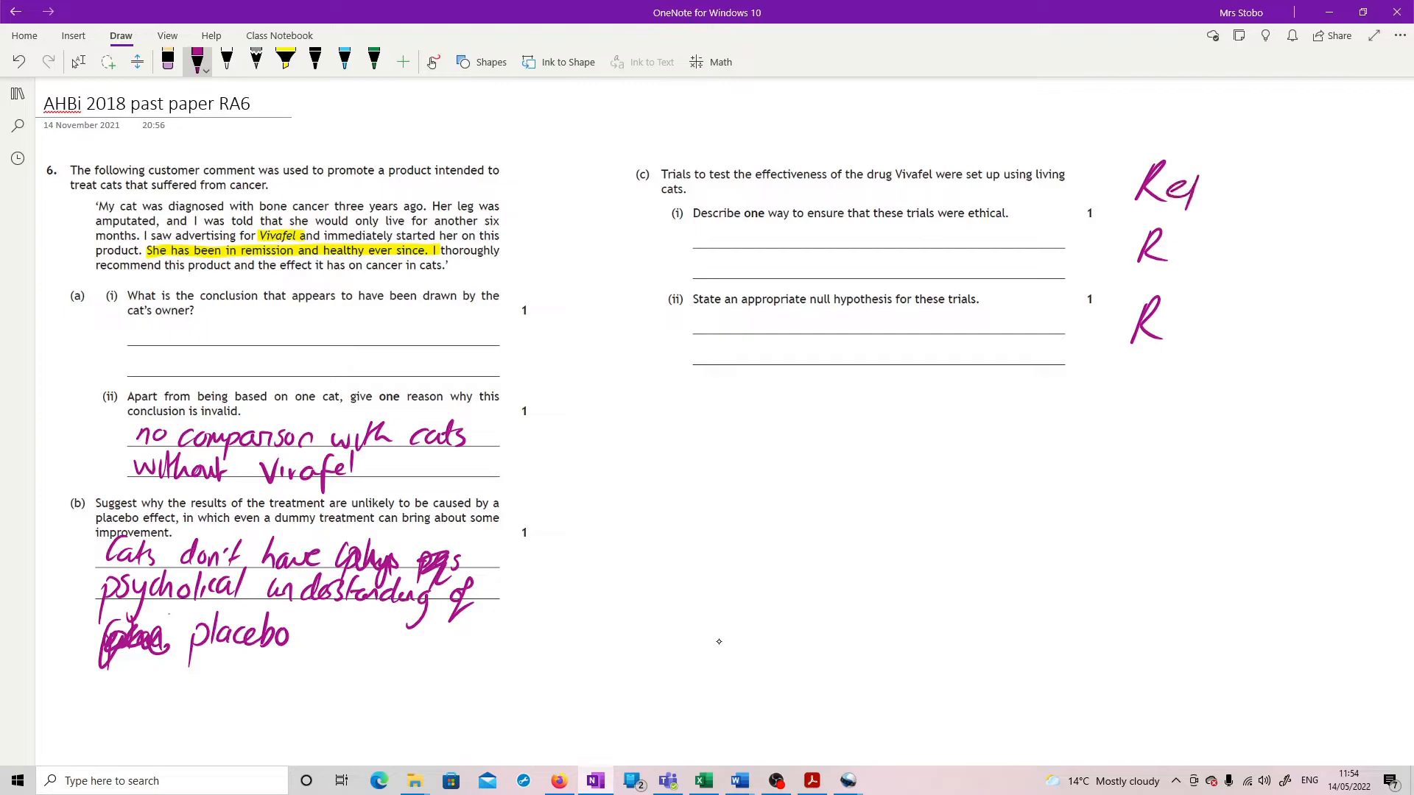
left_click_drag(1181, 186, 1257, 190)
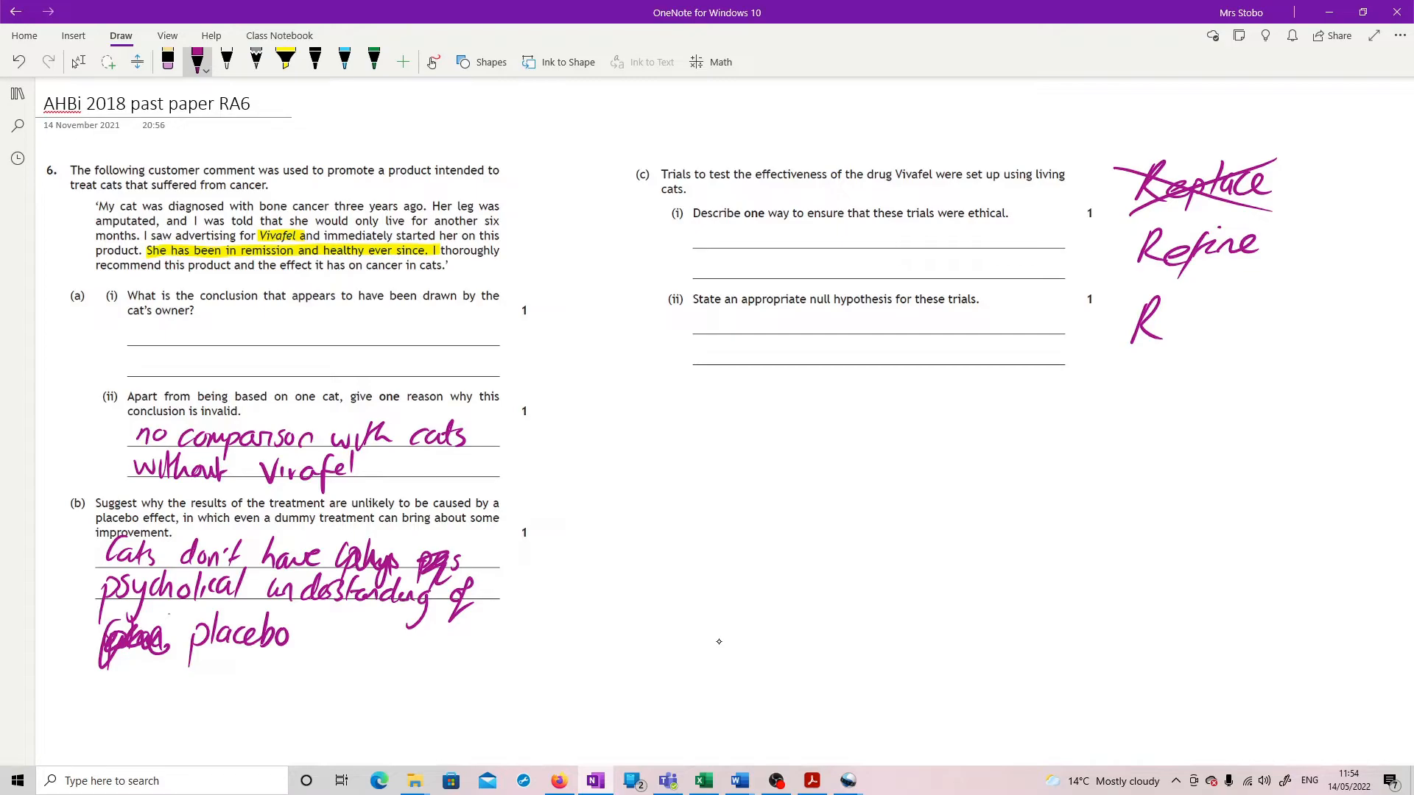
left_click_drag(1163, 324, 1212, 324)
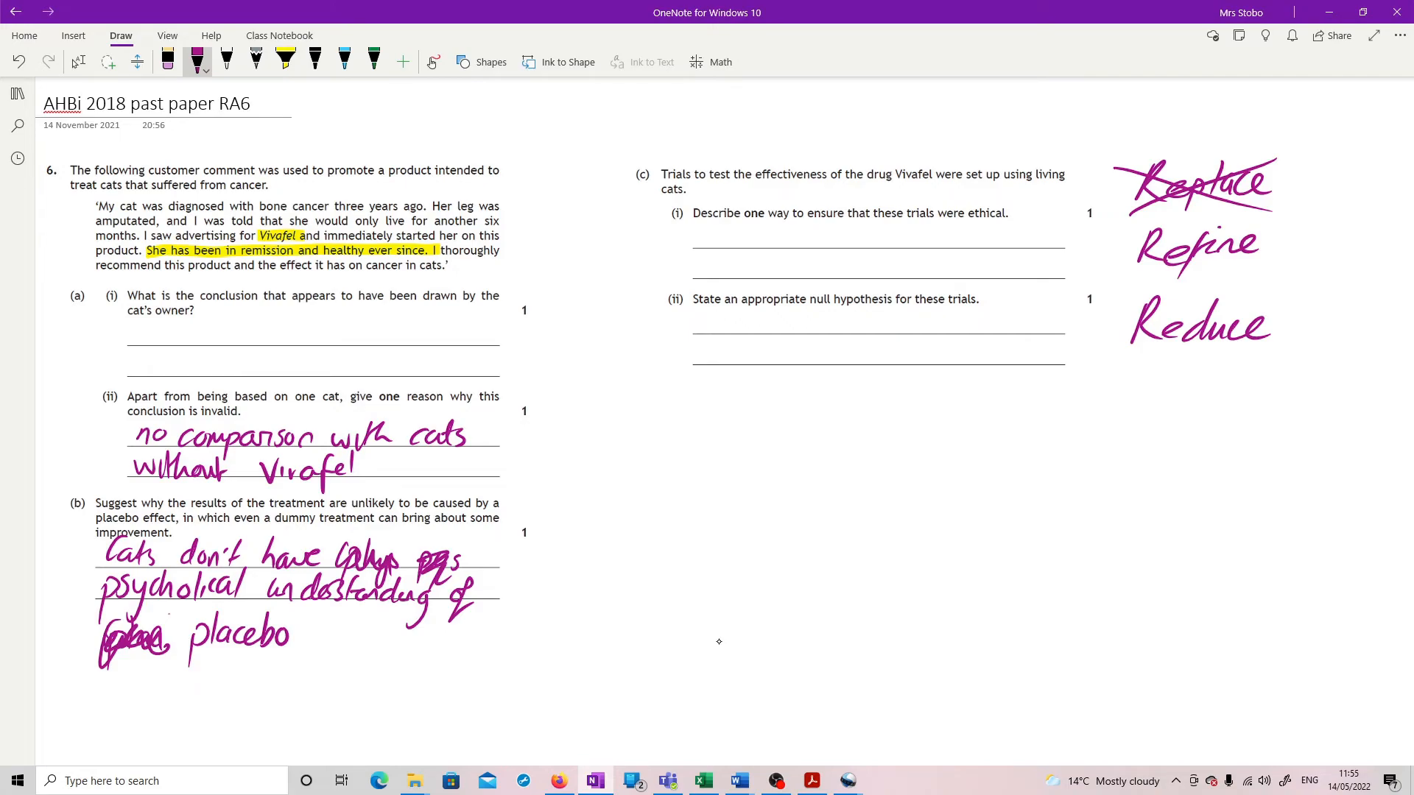
Step: Begin the (c)(ii) null hypothesis in pink: 'That Vivafel does n…'
left_click_drag(698, 335, 775, 315)
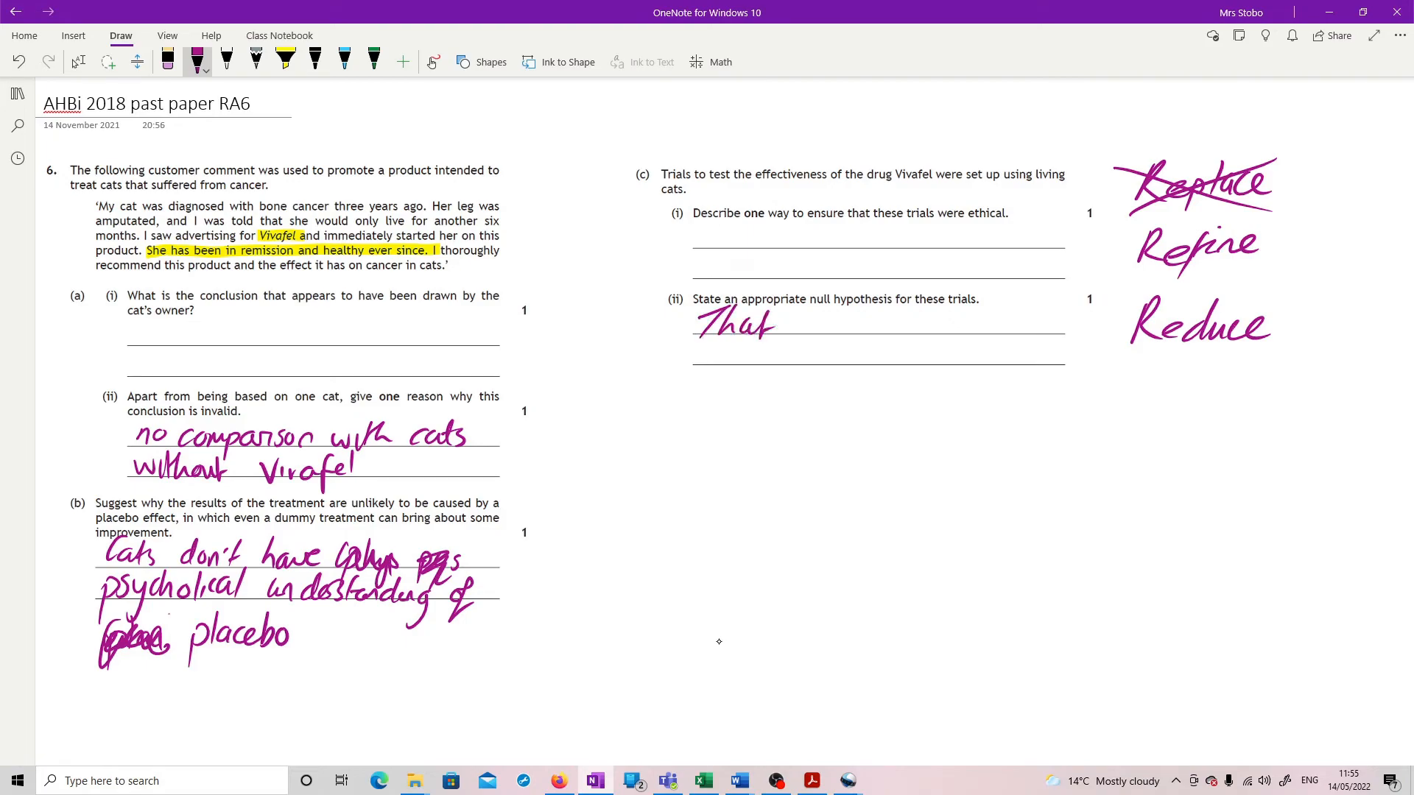
left_click_drag(802, 324, 901, 324)
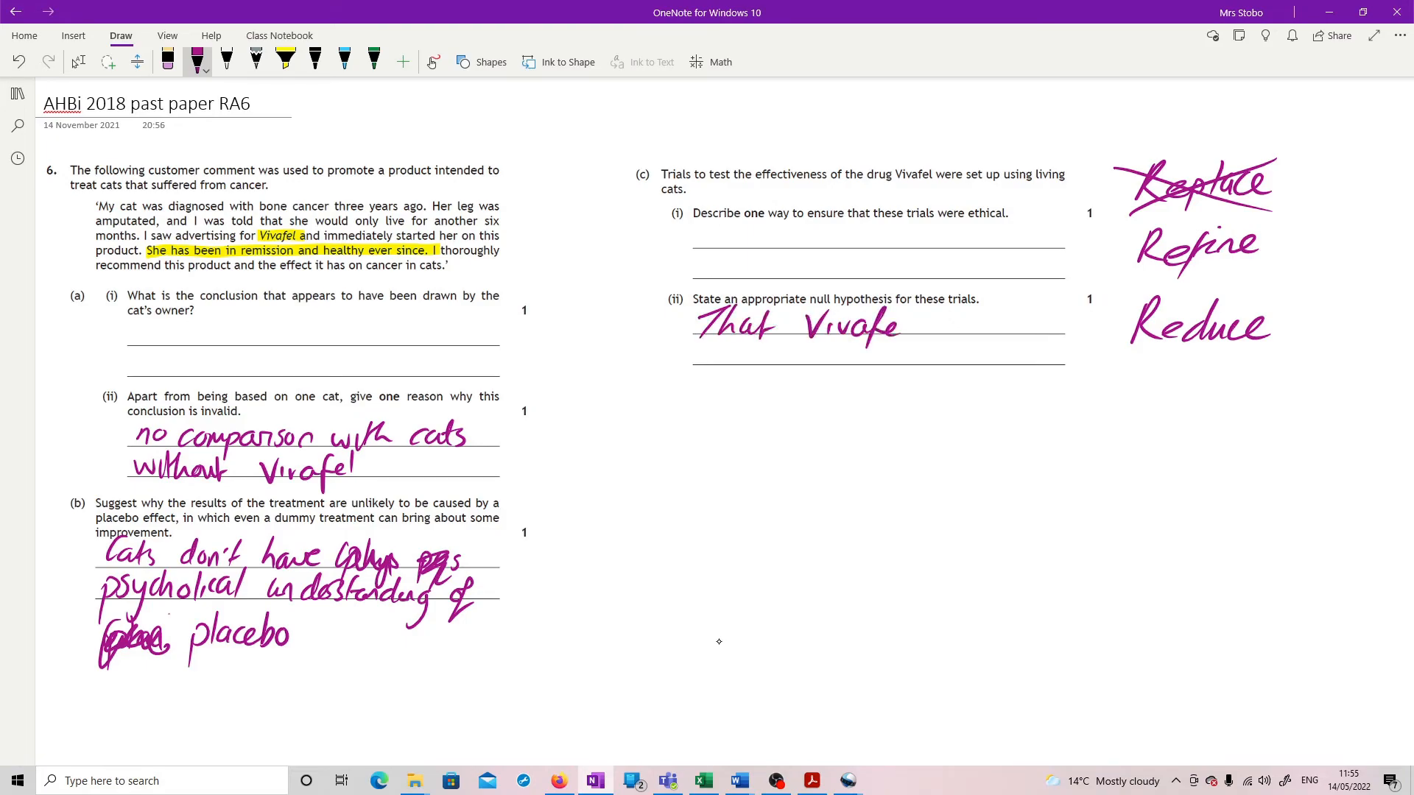
left_click_drag(902, 327, 1027, 327)
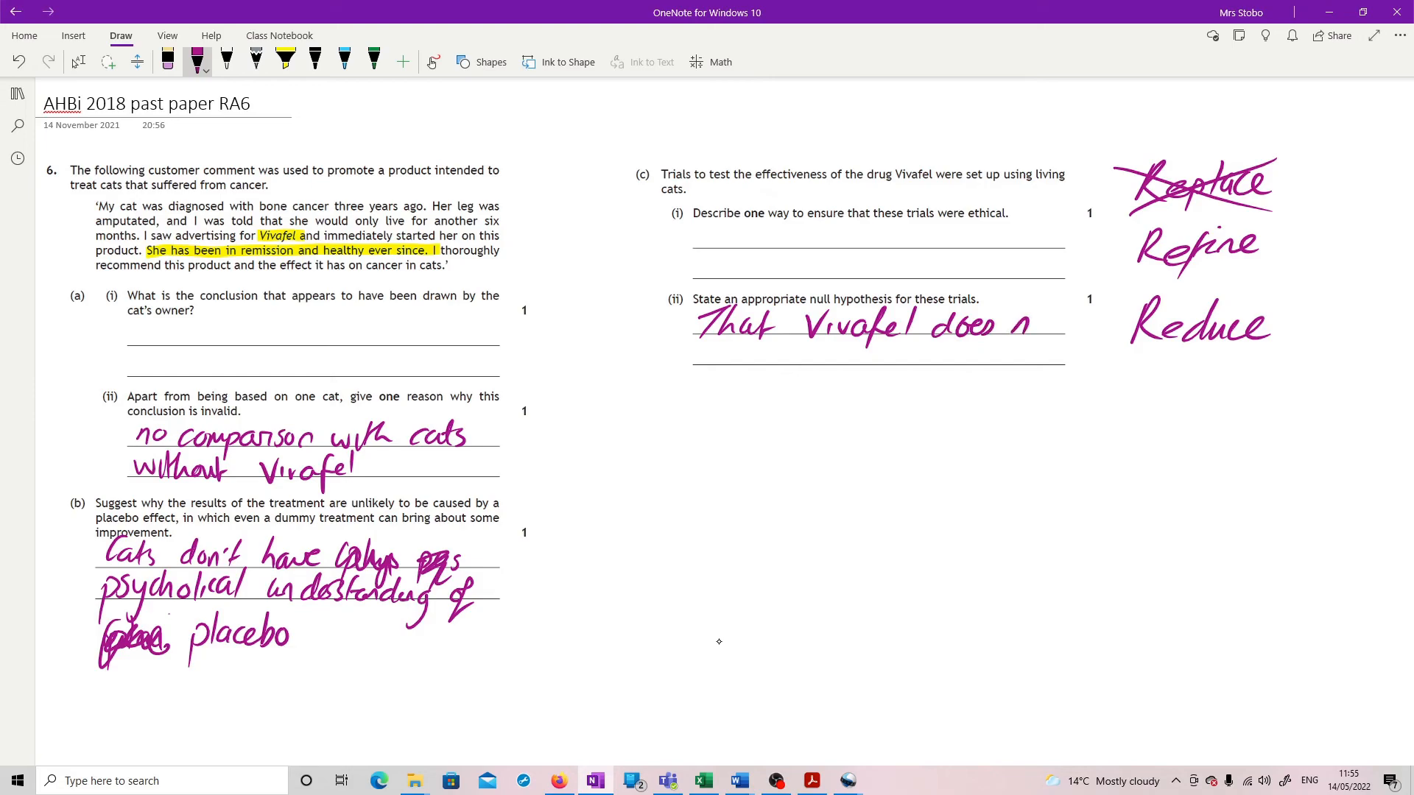